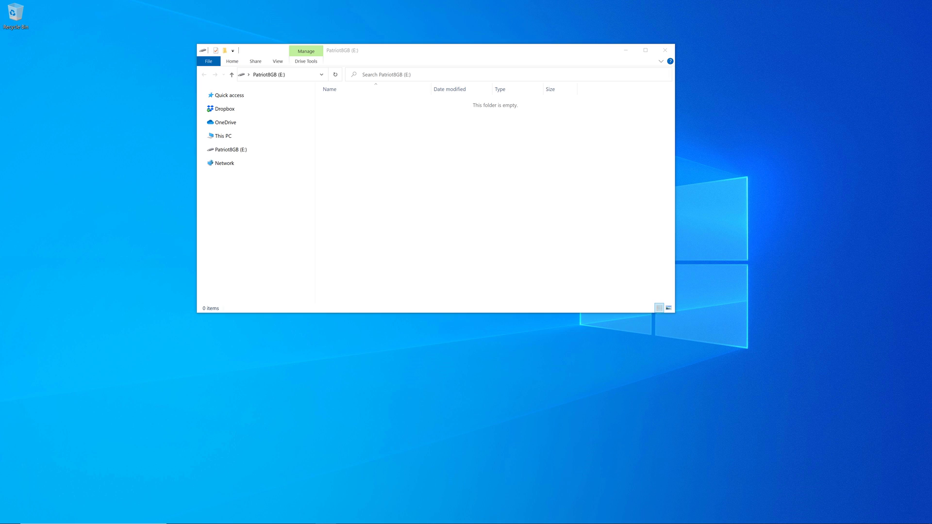
pyautogui.moveTo(732, 96)
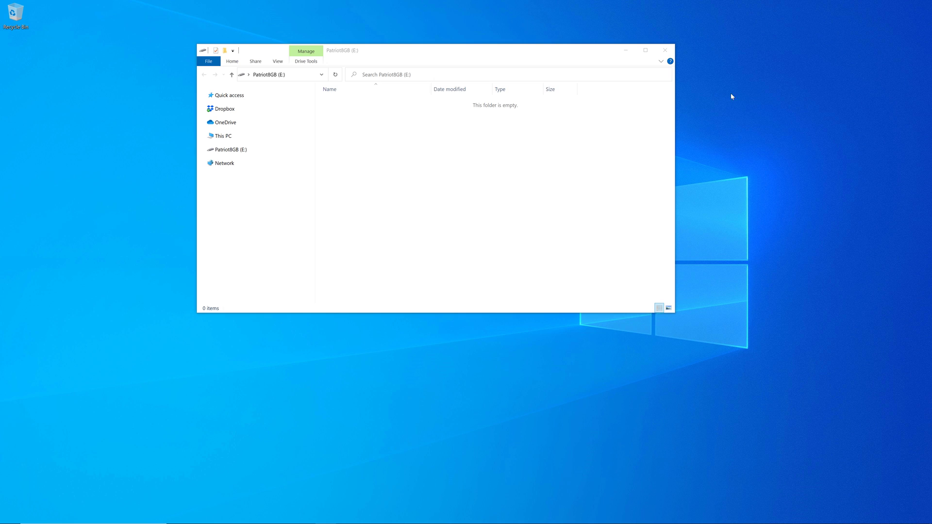
# Step: Format the Patriot8GB USB drive as FAT32, confirming that all its data will be erased
pyautogui.click(228, 149)
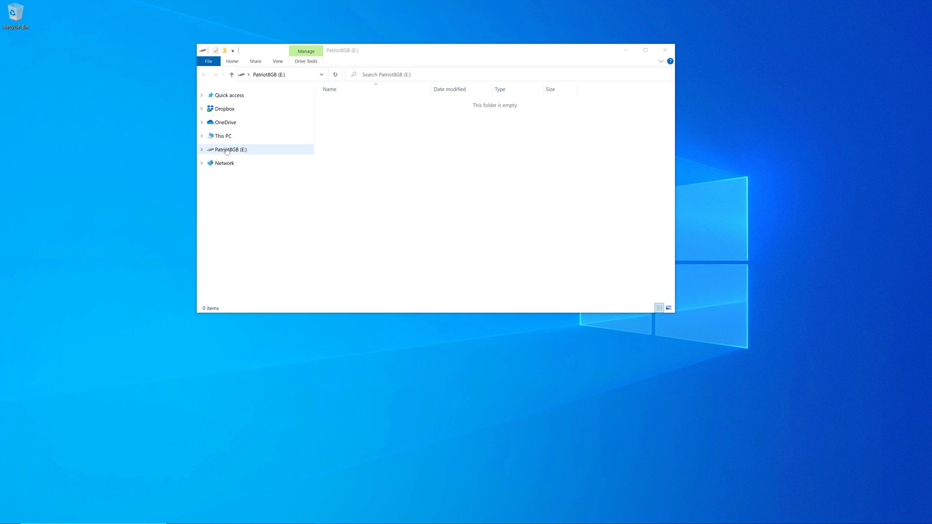
pyautogui.rightClick(229, 149)
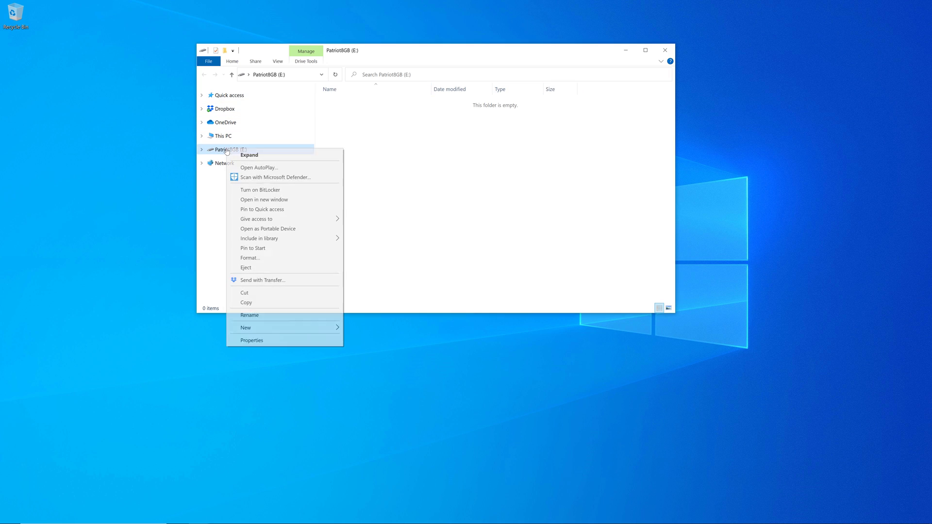
pyautogui.click(251, 340)
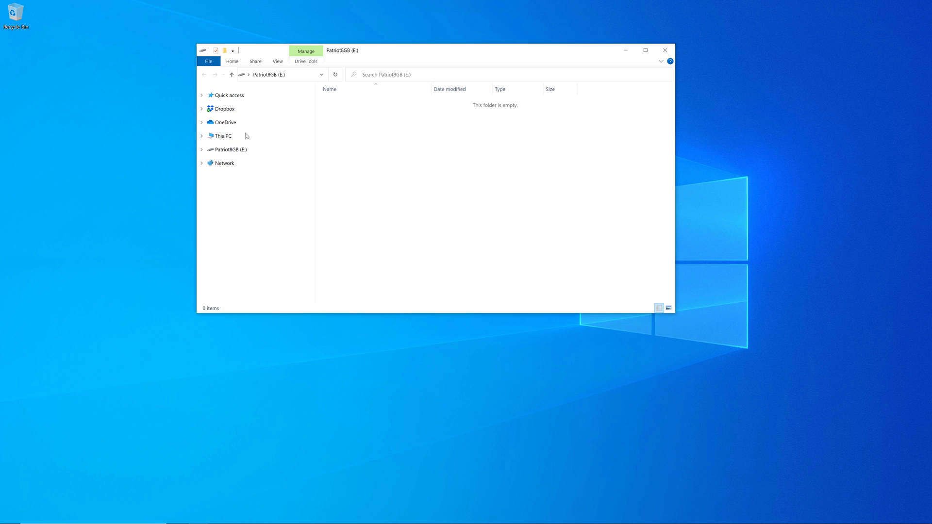
pyautogui.rightClick(227, 149)
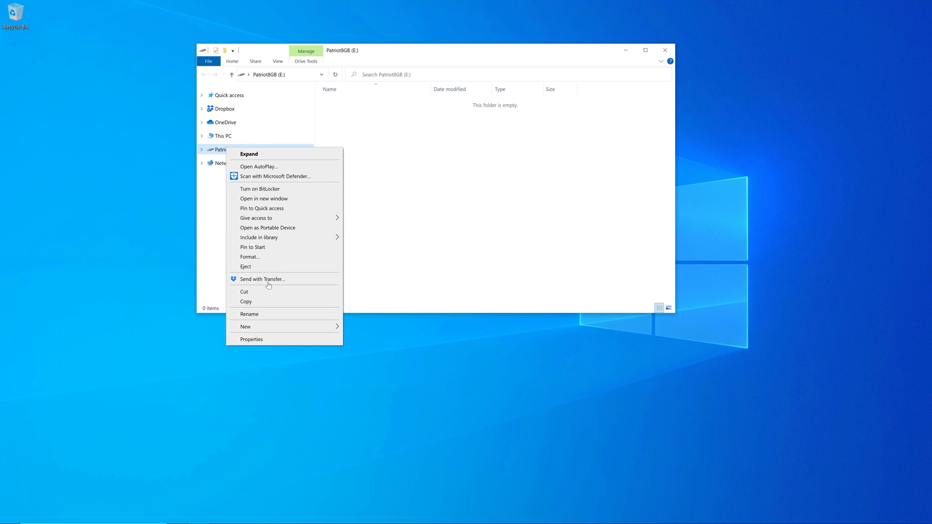
pyautogui.click(249, 257)
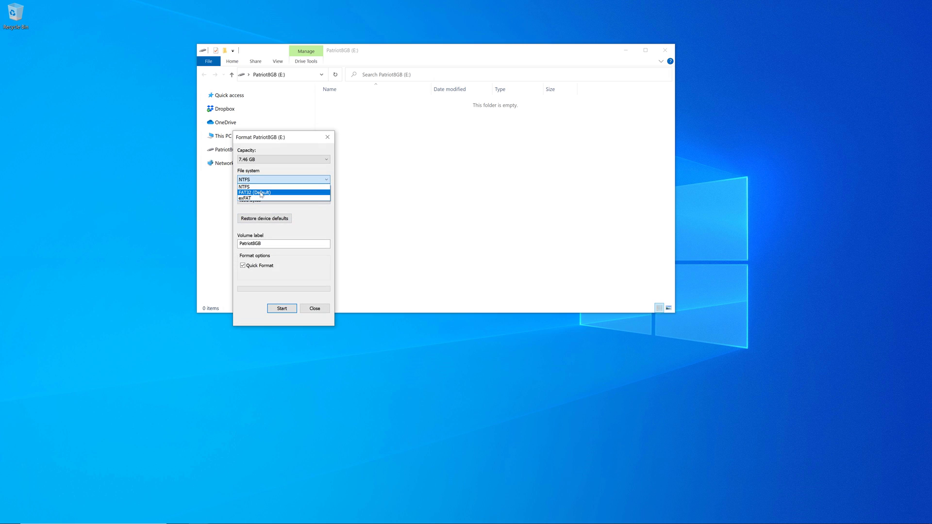
pyautogui.click(281, 307)
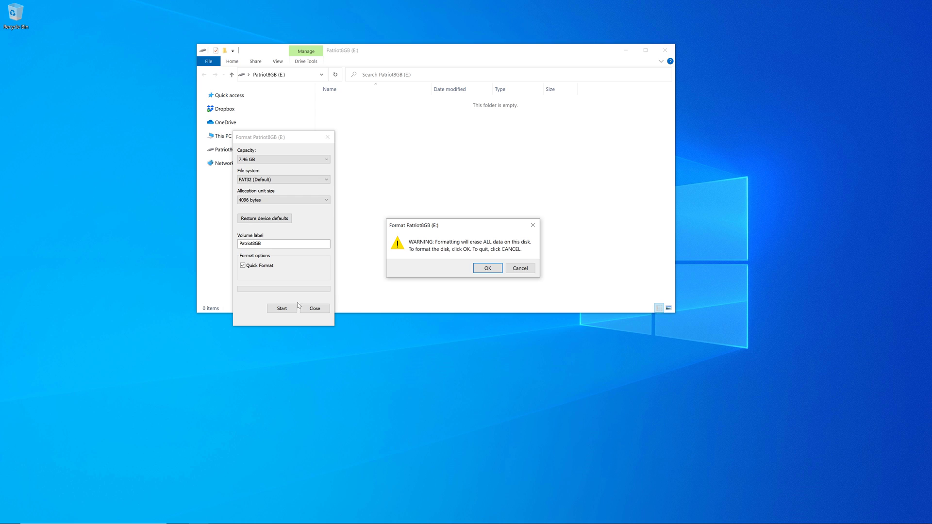
pyautogui.click(487, 268)
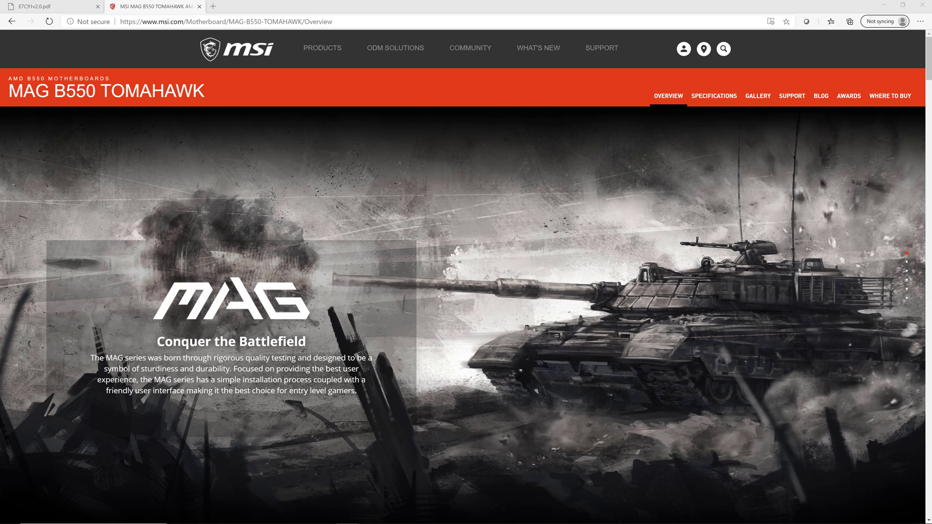
# Step: Download the 7C91vA1 AMI BIOS package from the Tomahawk support page
pyautogui.click(791, 95)
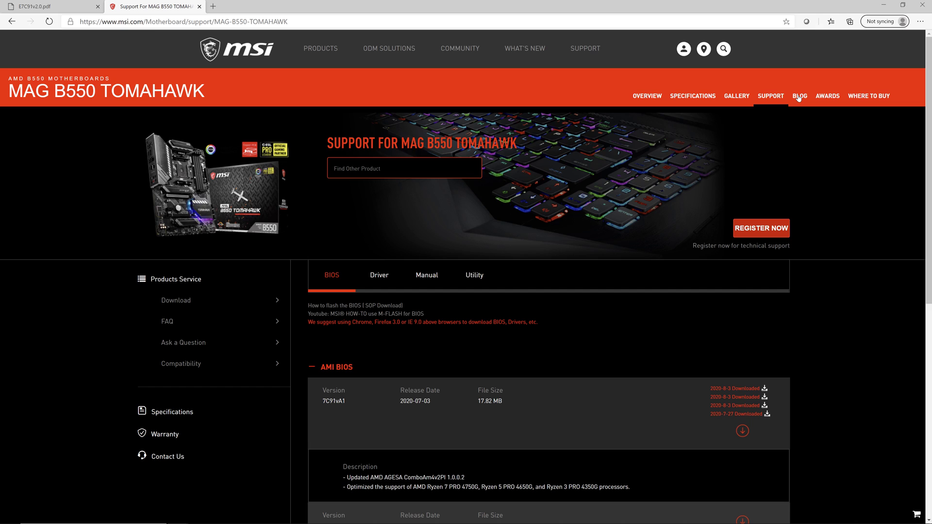
pyautogui.moveTo(799, 95)
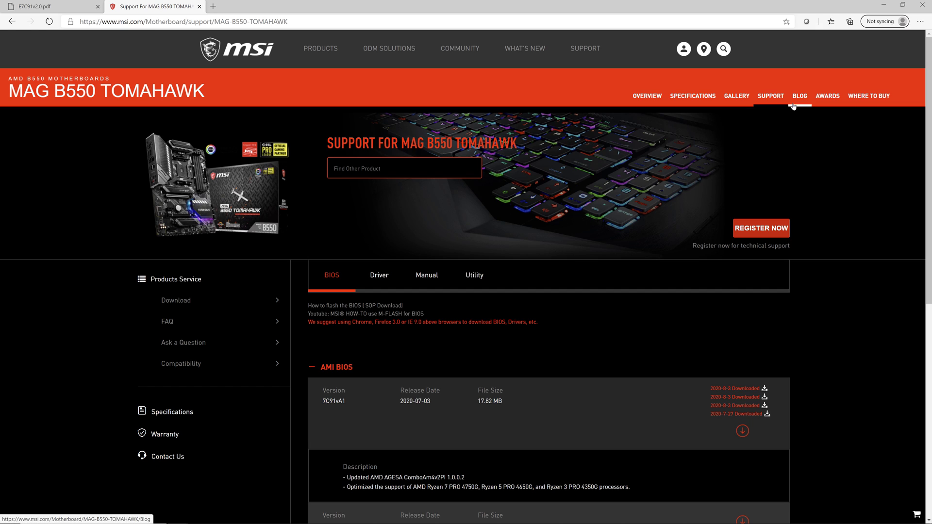
pyautogui.moveTo(352, 349)
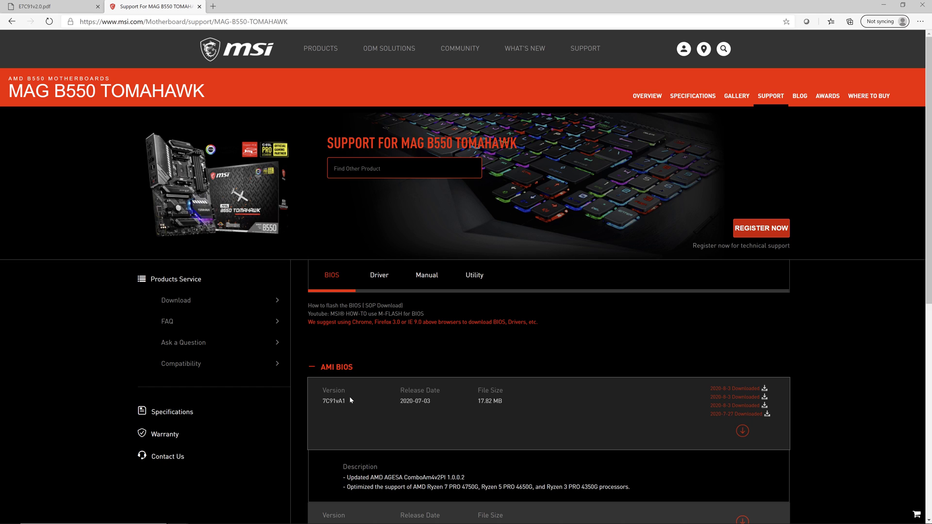
pyautogui.moveTo(742, 431)
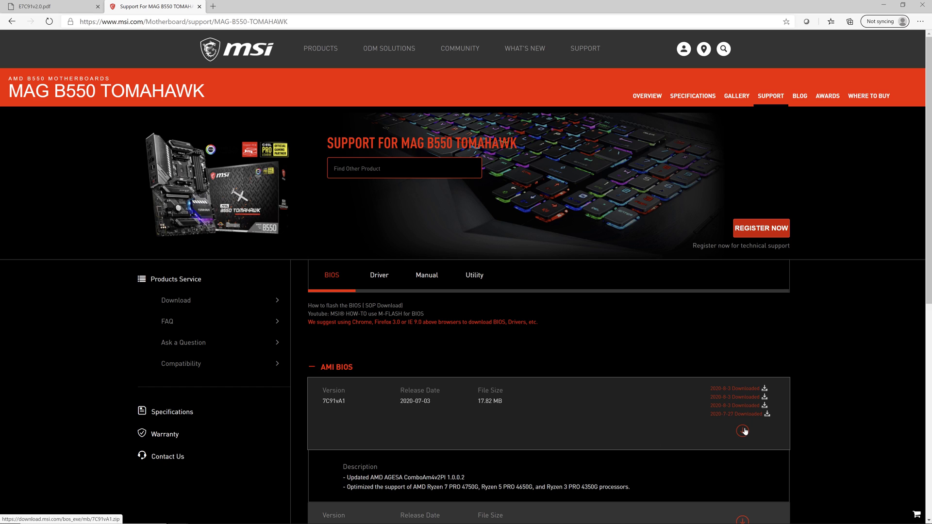
pyautogui.click(742, 431)
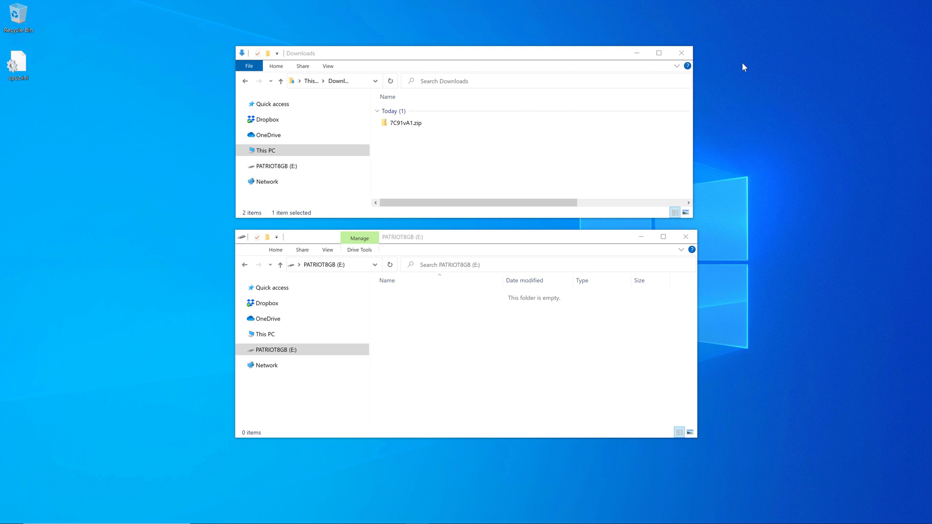
pyautogui.moveTo(763, 49)
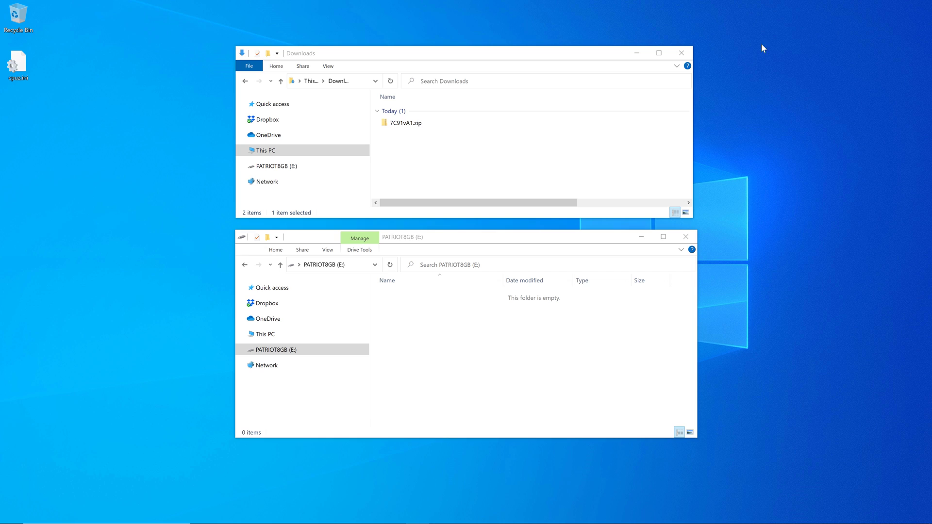
pyautogui.moveTo(330, 68)
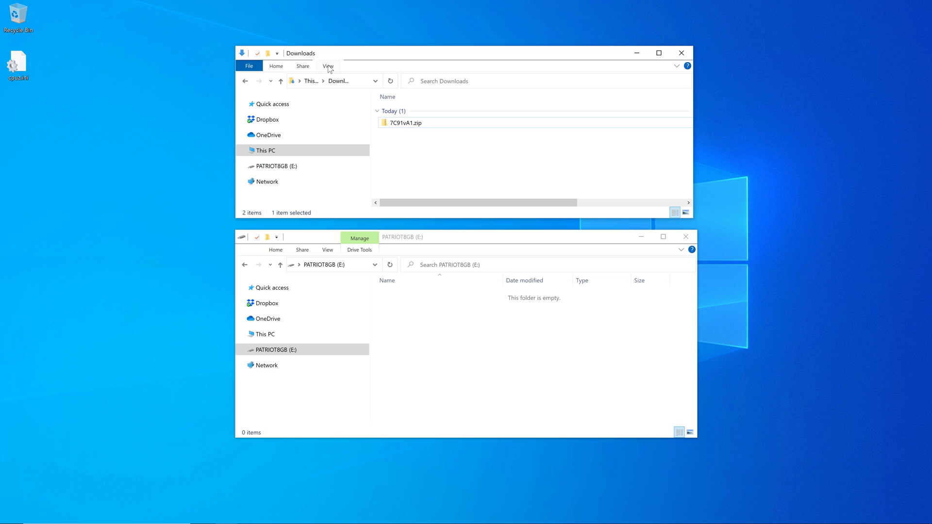
pyautogui.click(328, 67)
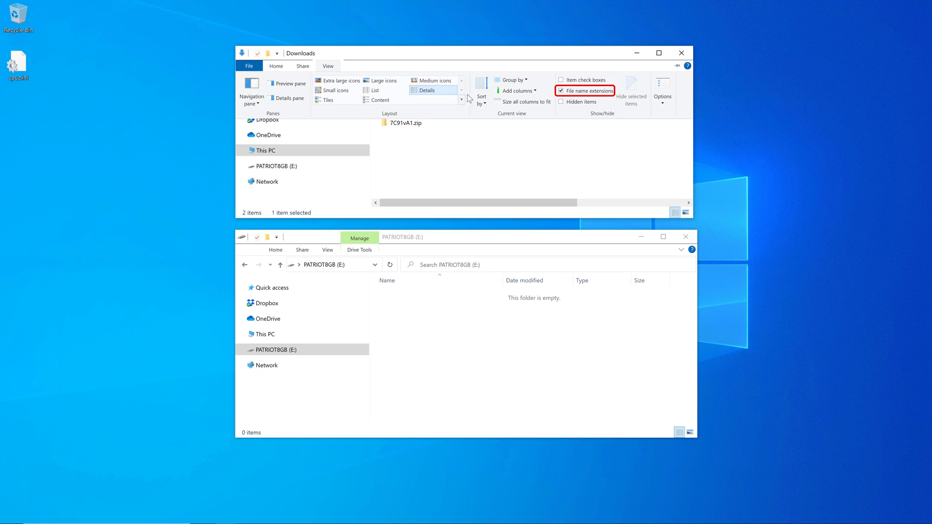
pyautogui.moveTo(585, 92)
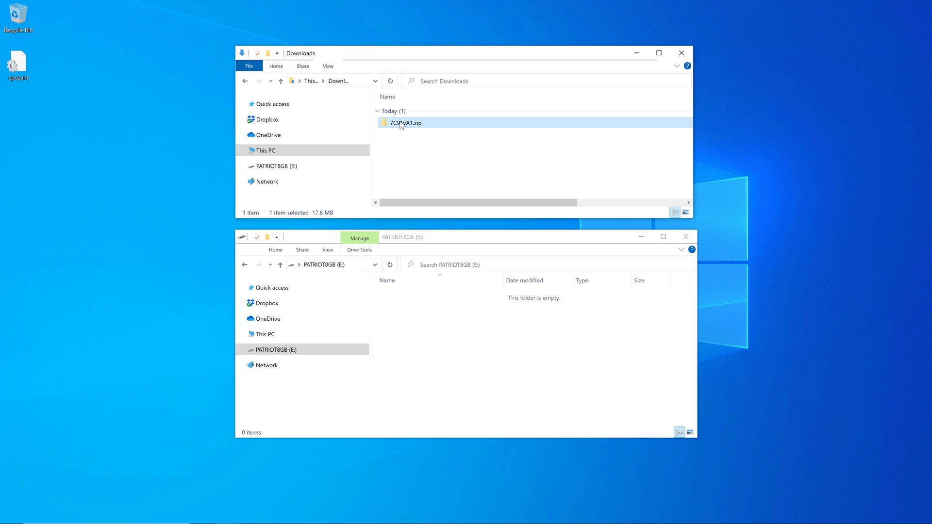
# Step: Open 7C91vA1.zip and its 7C91vA1 folder, then select E7C91AMS.A10
pyautogui.click(376, 54)
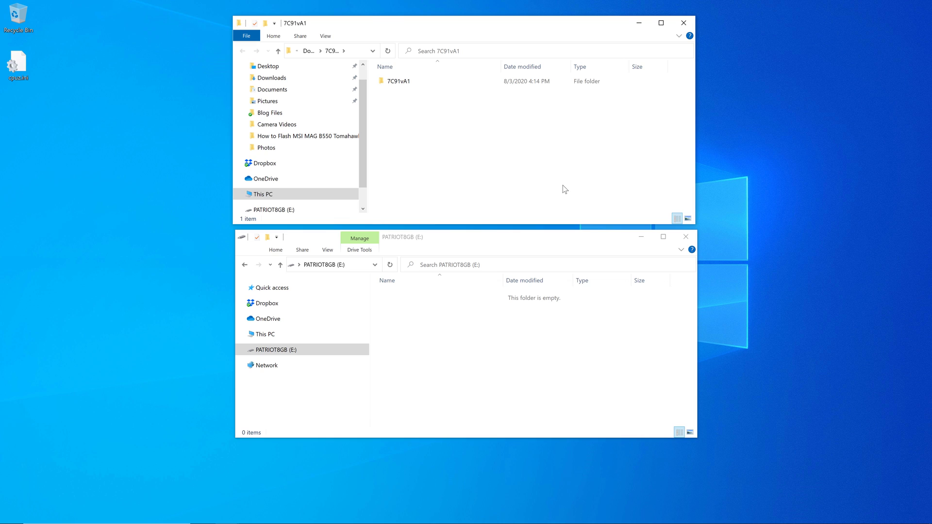
pyautogui.click(398, 81)
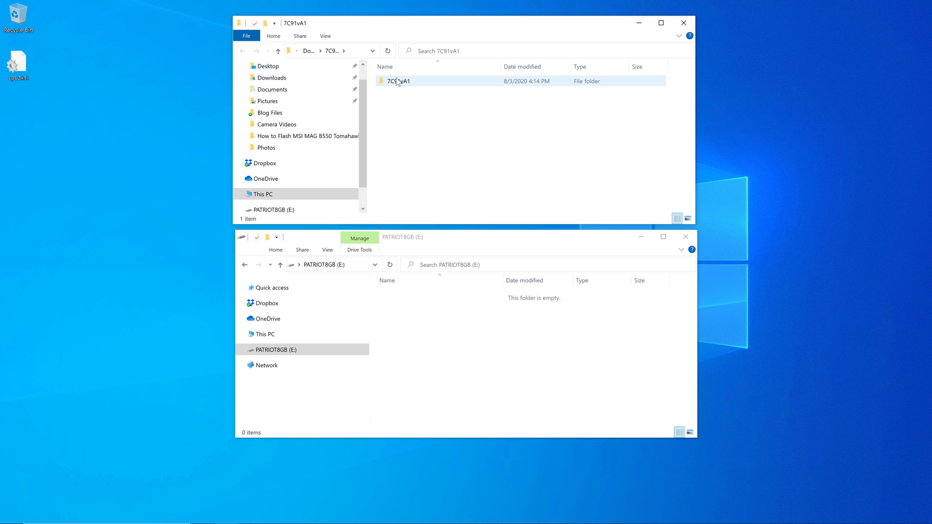
pyautogui.doubleClick(399, 81)
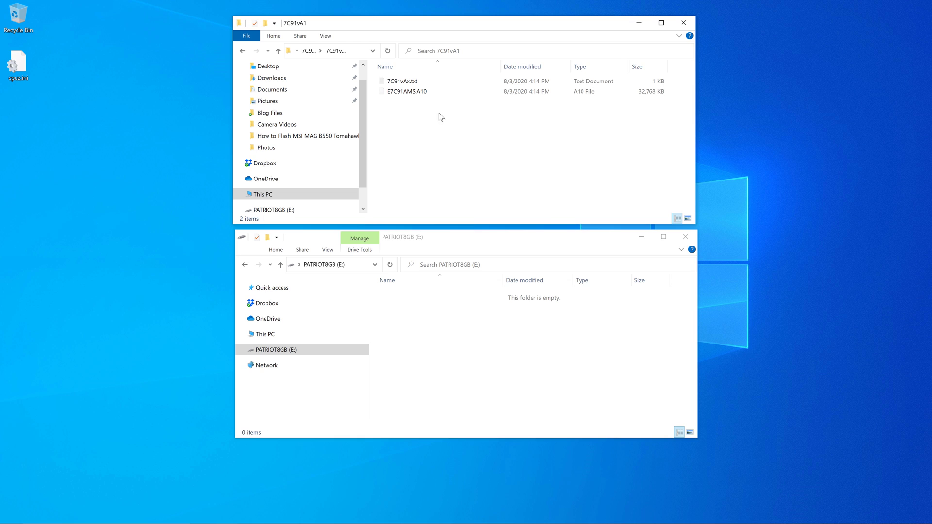
pyautogui.click(408, 90)
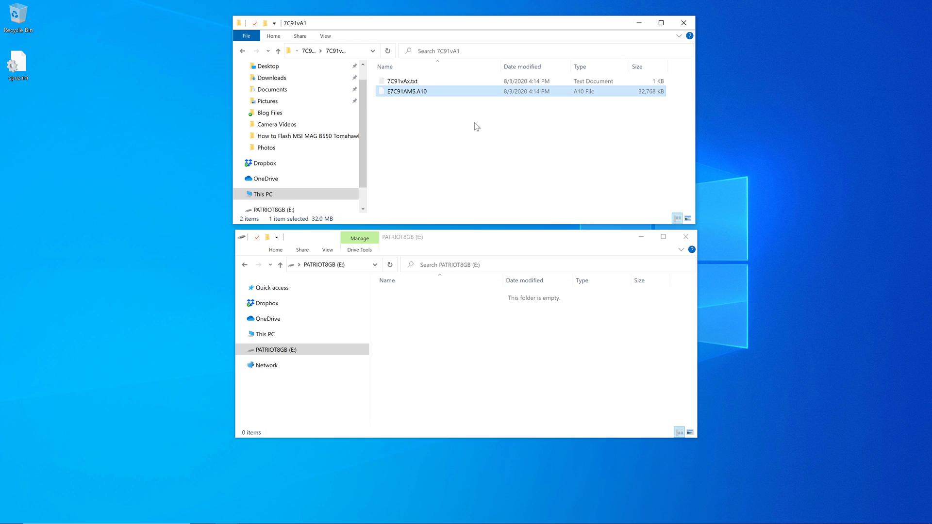
pyautogui.moveTo(425, 101)
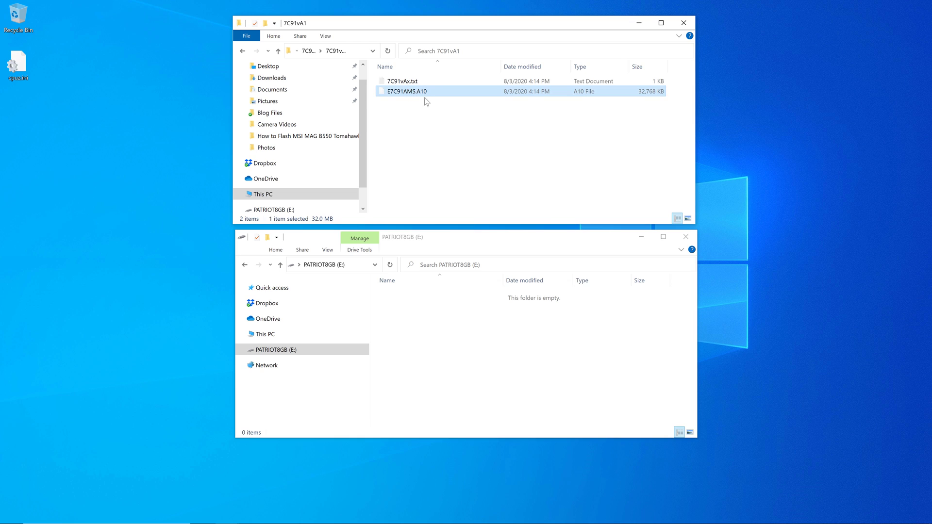
# Step: Rename E7C91AMS.A10 to MSI.ROM, accepting the extension-change warning
pyautogui.rightClick(407, 90)
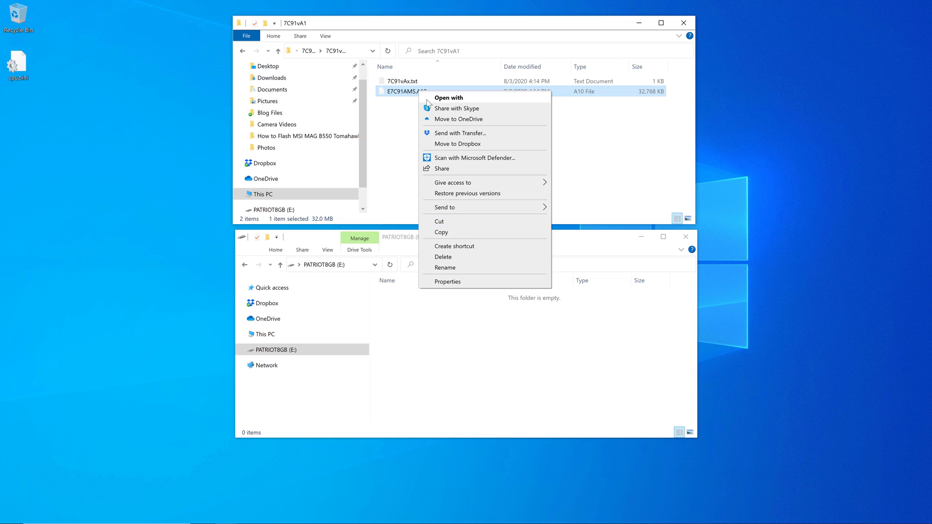
pyautogui.click(445, 267)
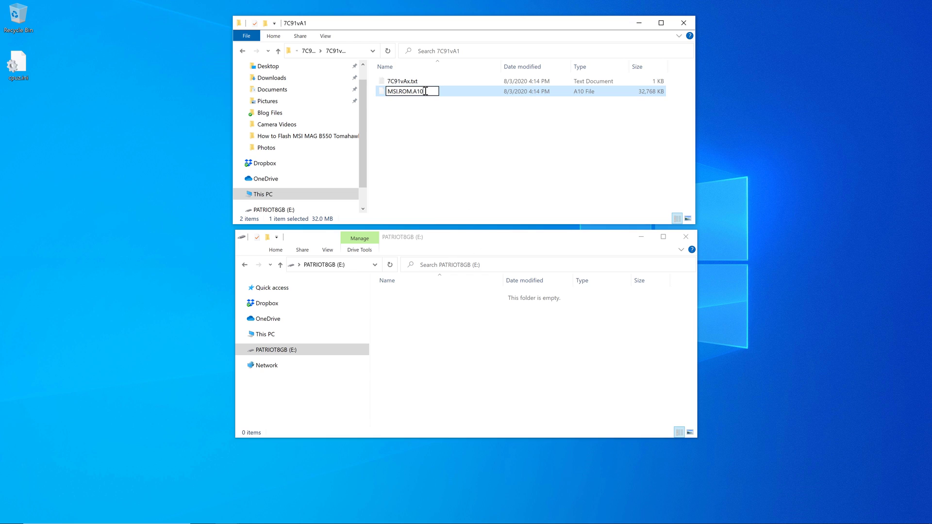
pyautogui.press('Backspace')
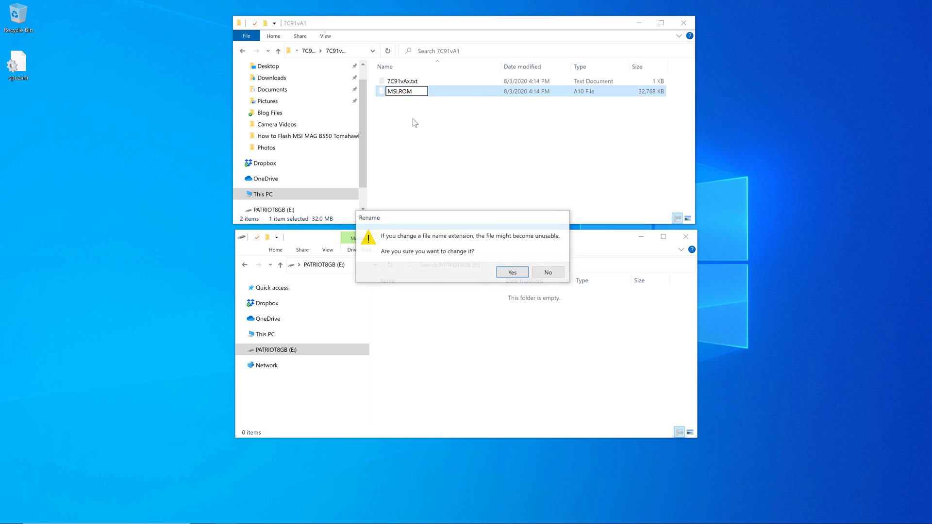
pyautogui.moveTo(511, 272)
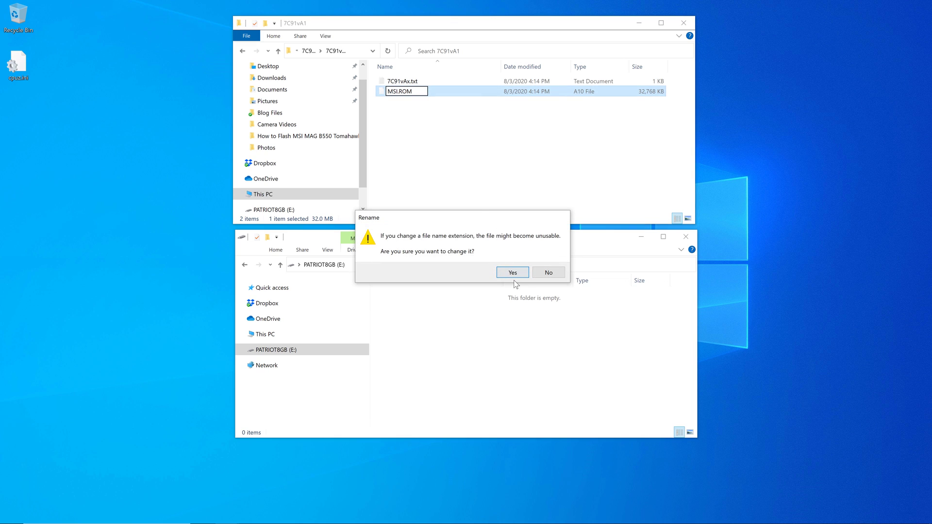
pyautogui.click(511, 273)
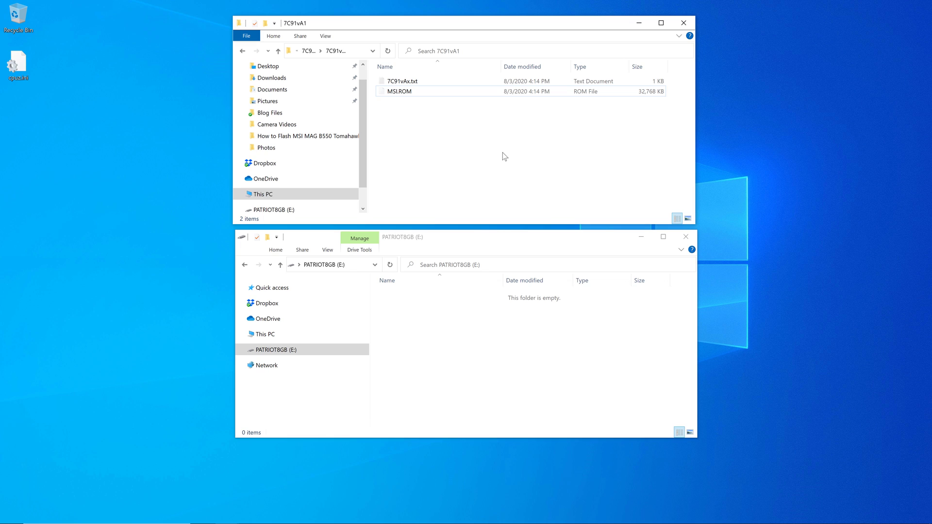
pyautogui.moveTo(398, 91)
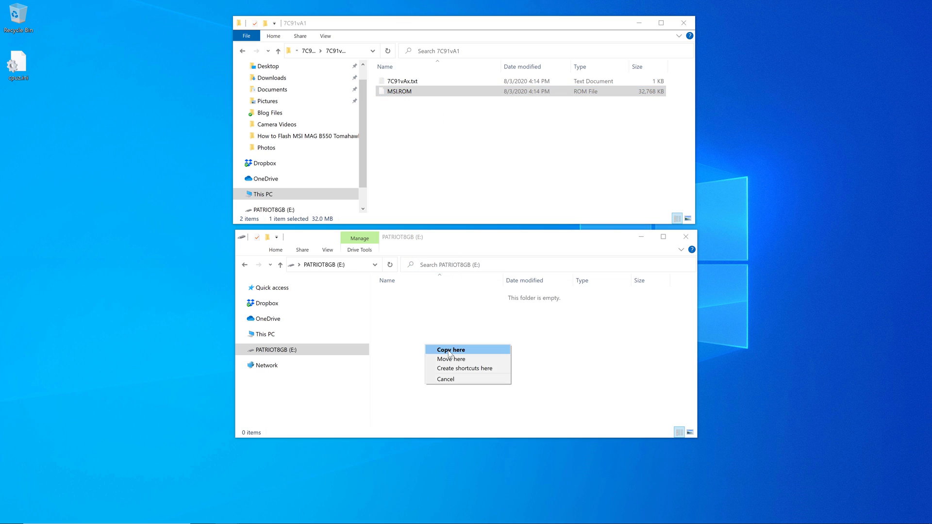
# Step: Copy MSI.ROM to the root of PATRIOT8GB (E:) and close the progress window
pyautogui.click(451, 349)
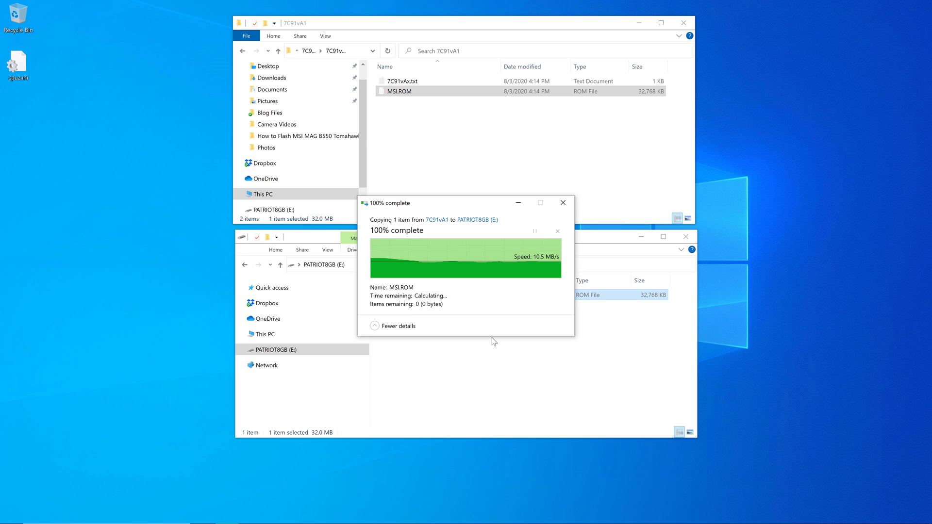
pyautogui.click(562, 203)
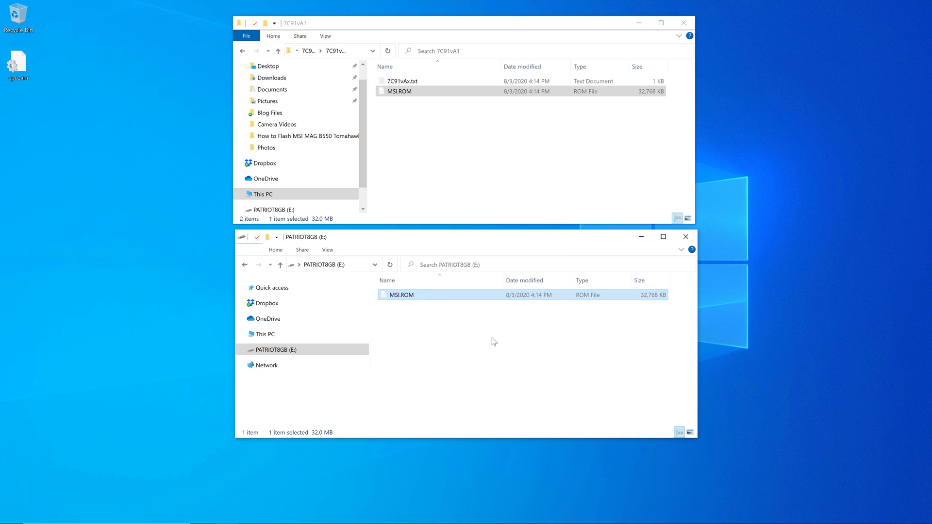